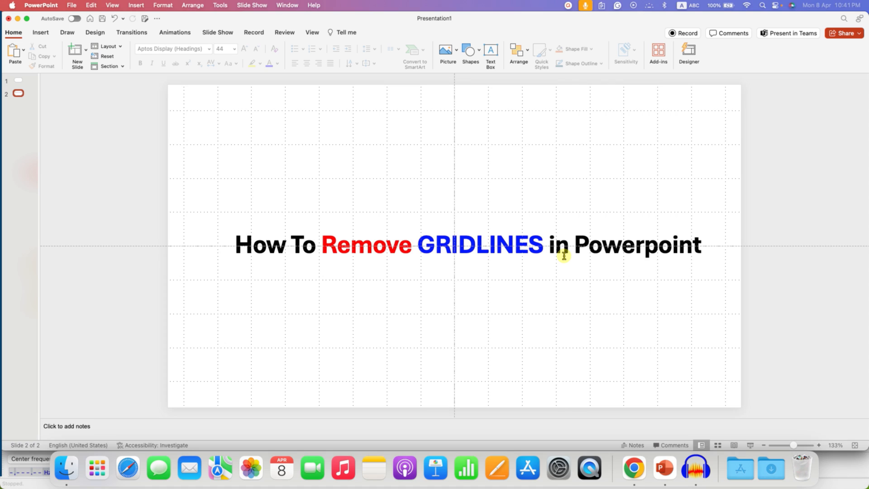
{"action": "mouse_move", "coordinate": [630, 188]}
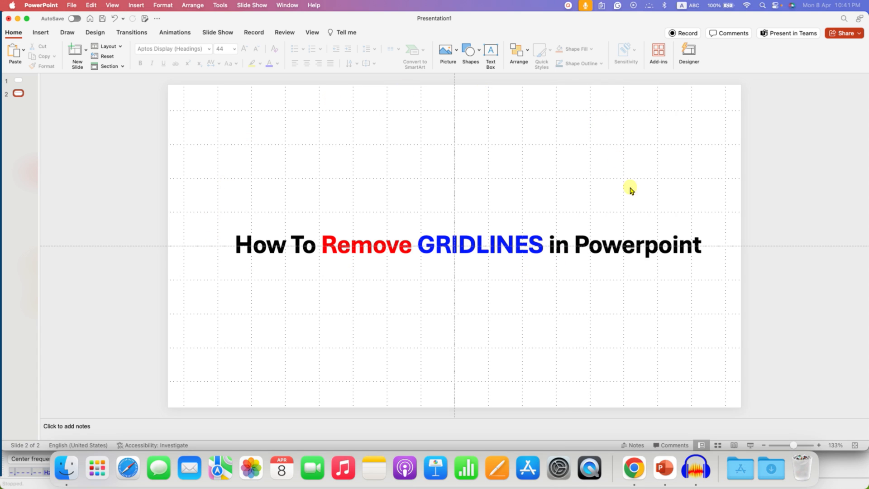
{"action": "mouse_move", "coordinate": [312, 32]}
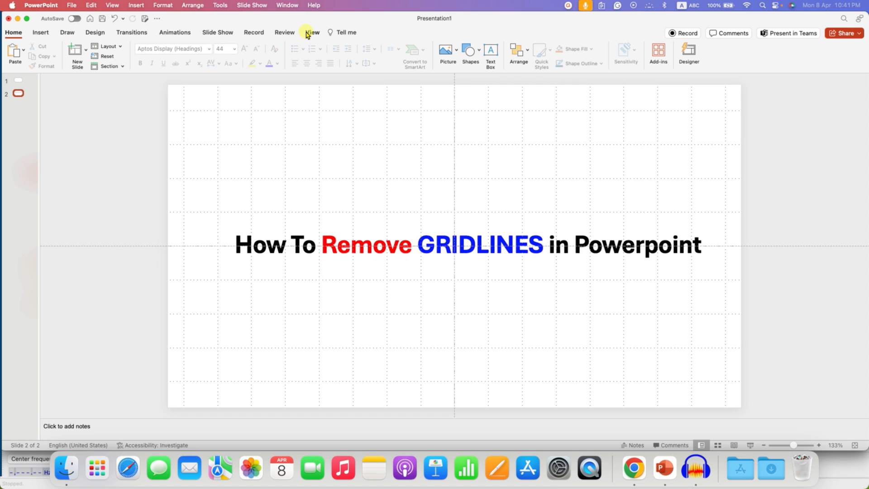
Step: Switch off the Gridlines display so the dotted grid disappears behind the title slide
{"action": "left_click", "coordinate": [312, 32]}
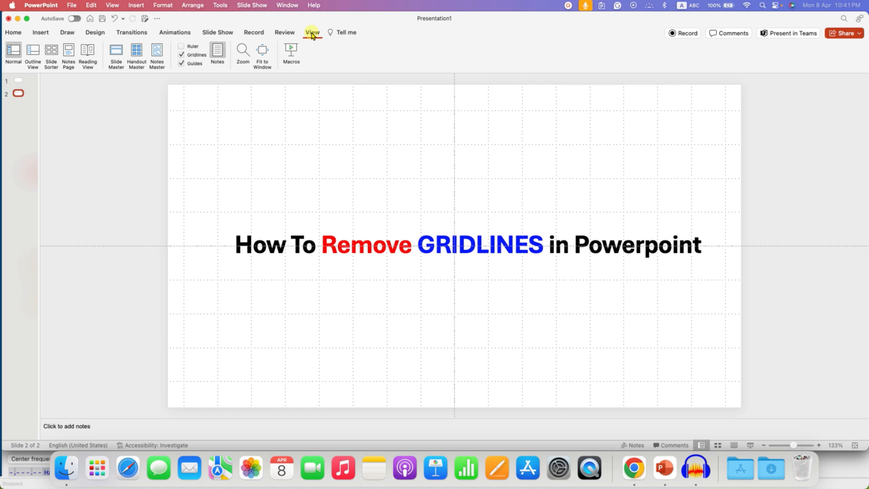
{"action": "left_click", "coordinate": [181, 55]}
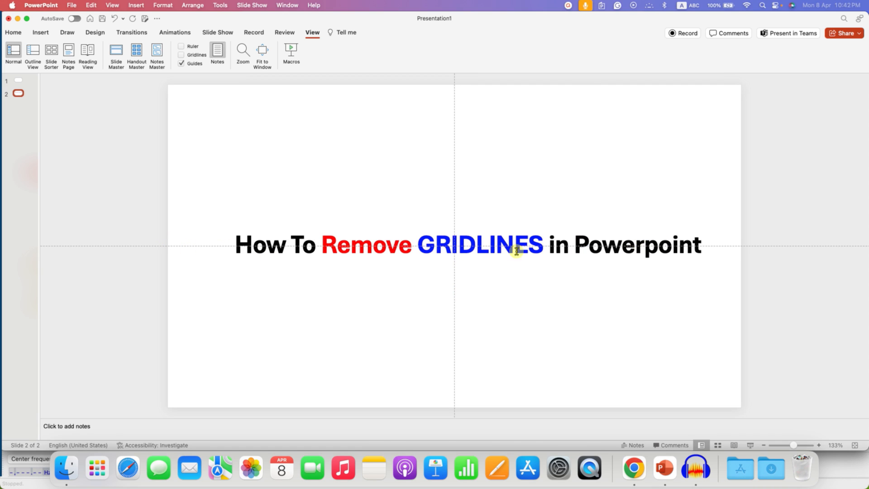
{"action": "mouse_move", "coordinate": [181, 64]}
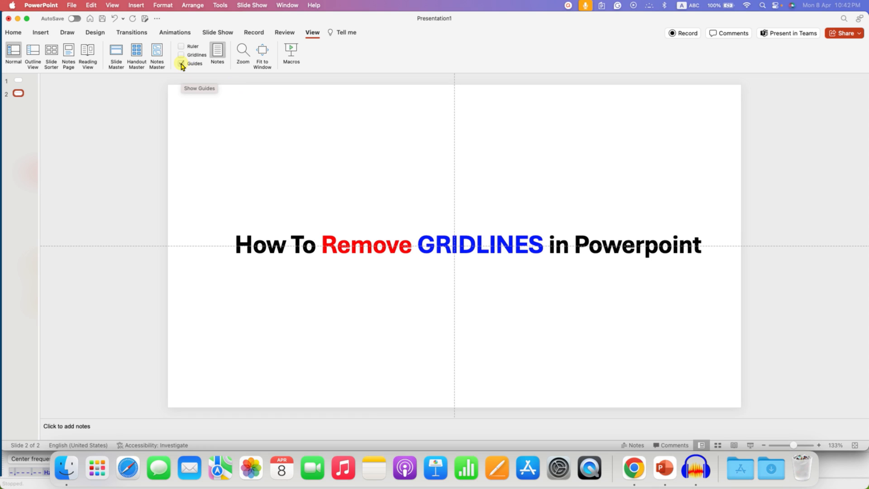
Step: Switch off the Guides display so the centre guide lines disappear as well
{"action": "left_click", "coordinate": [181, 63]}
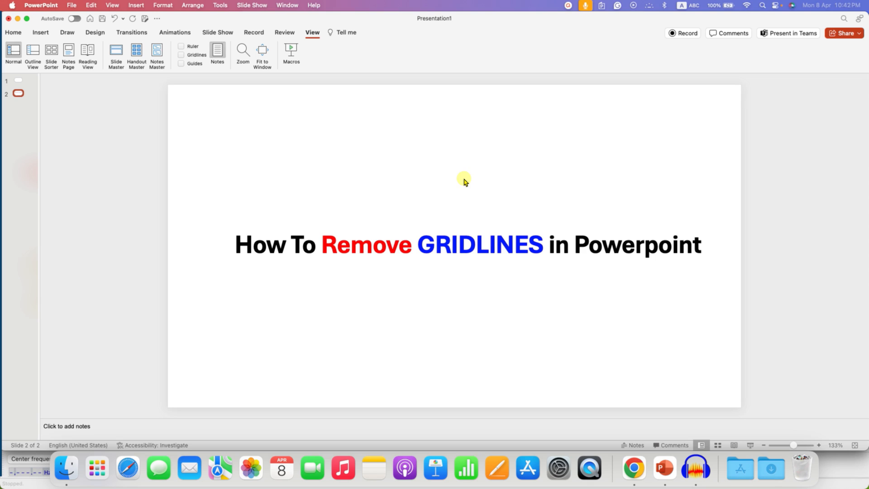
{"action": "mouse_move", "coordinate": [823, 266]}
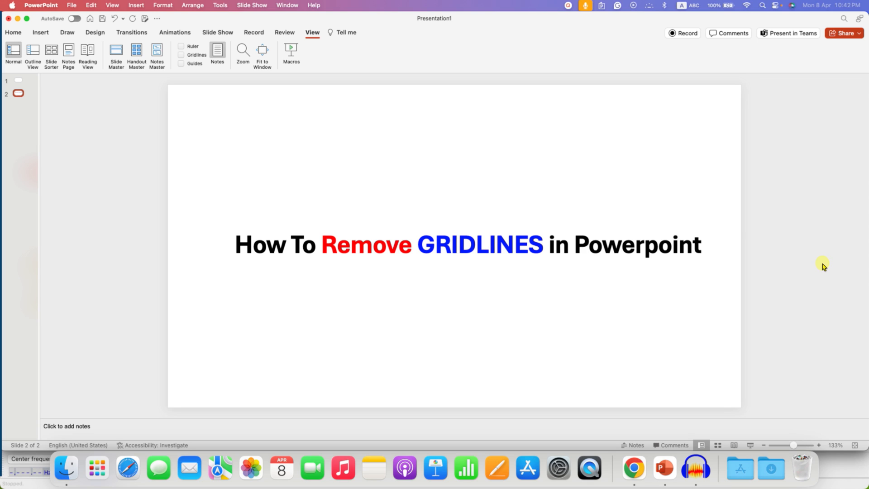